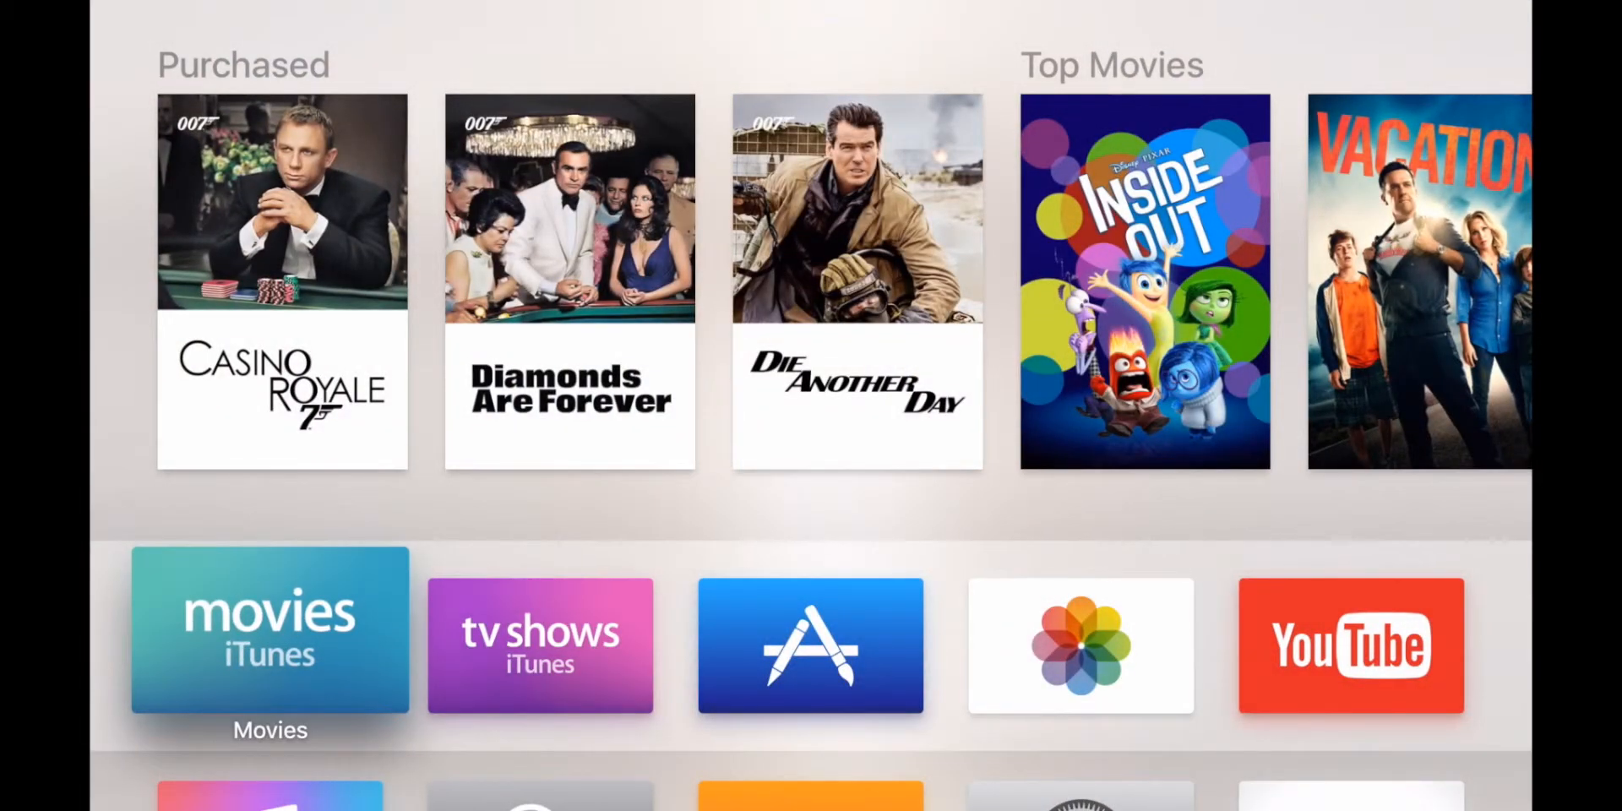
Reach the General settings on the way to the Aerial screensaver page
scroll("down", 3)
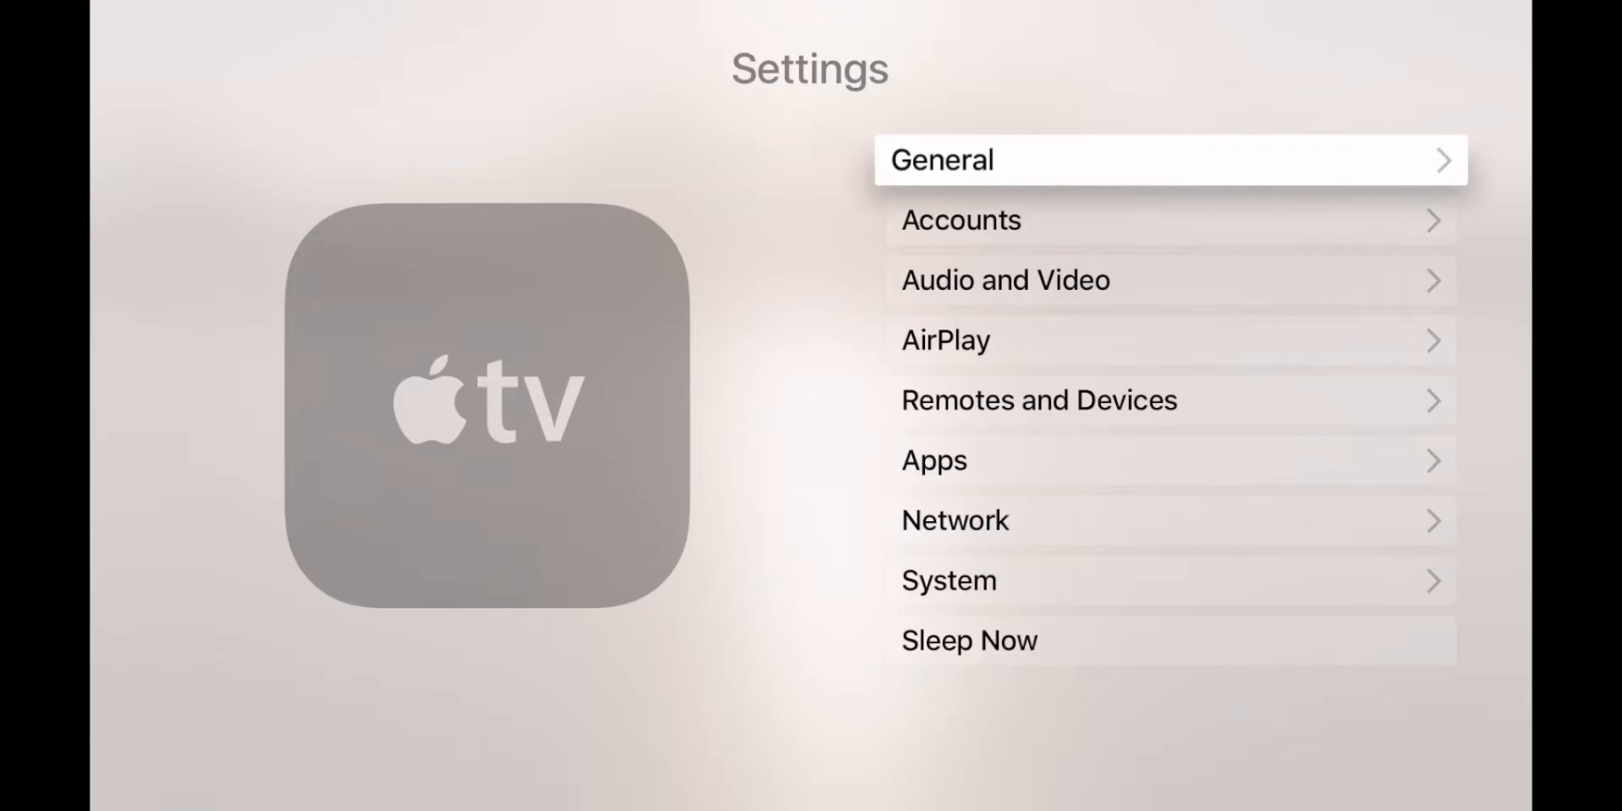
left_click(1169, 160)
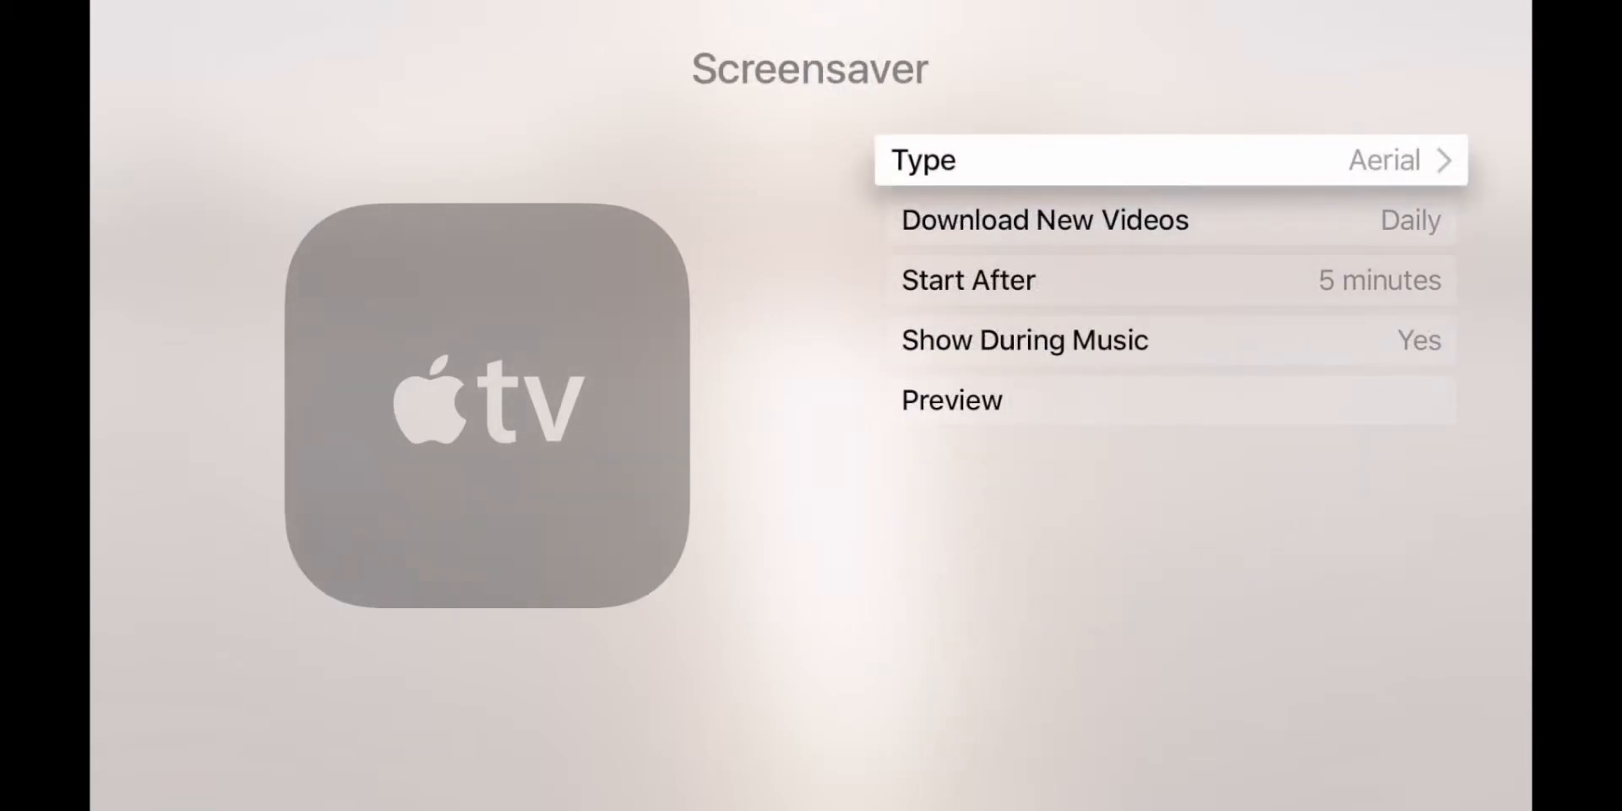
Set Show During Music to Yes and return to the General settings list
left_click(1169, 159)
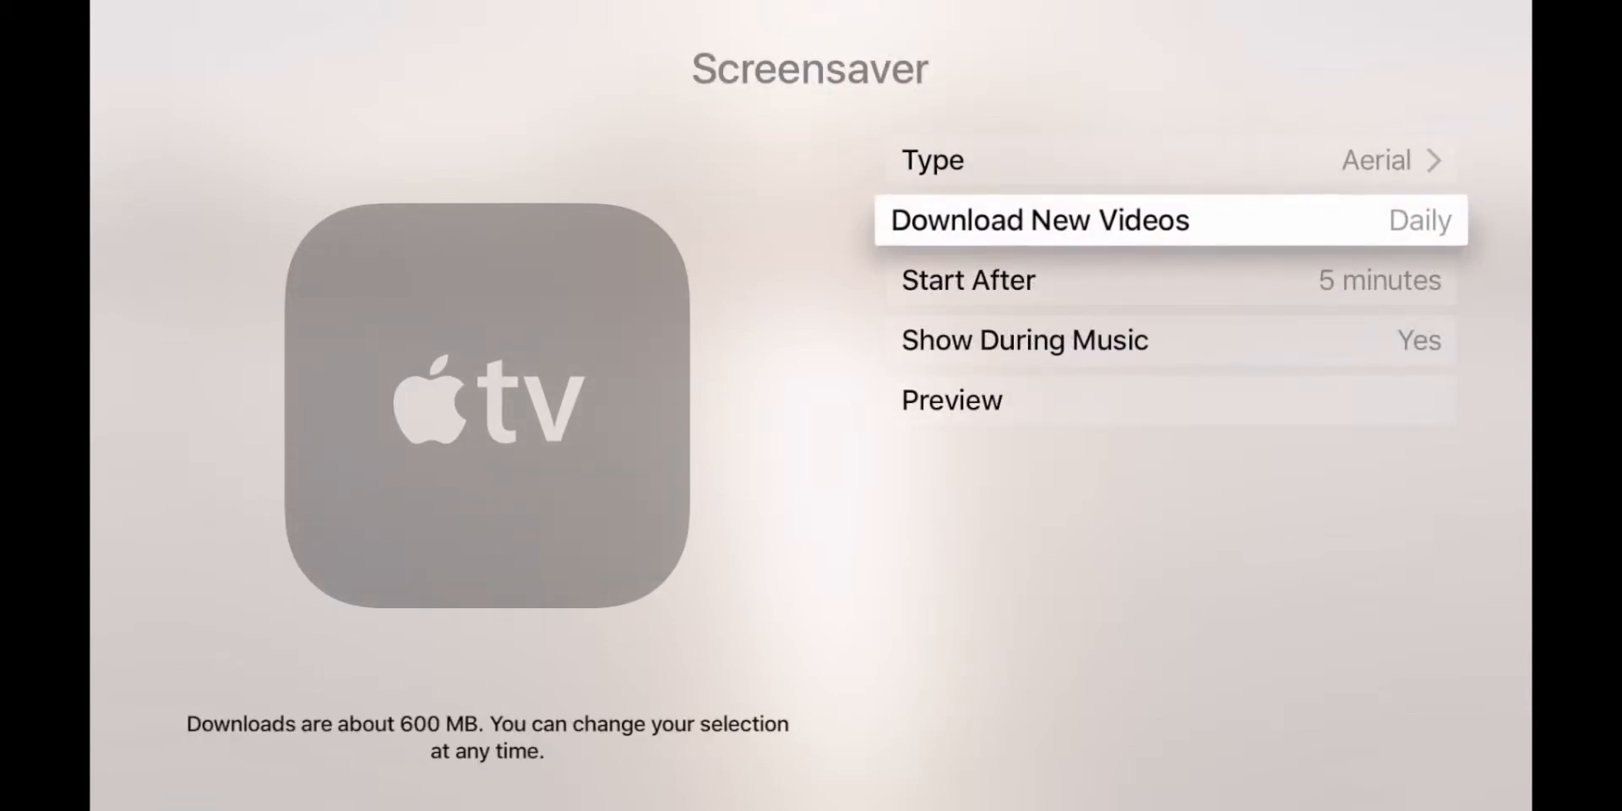
left_click(1040, 220)
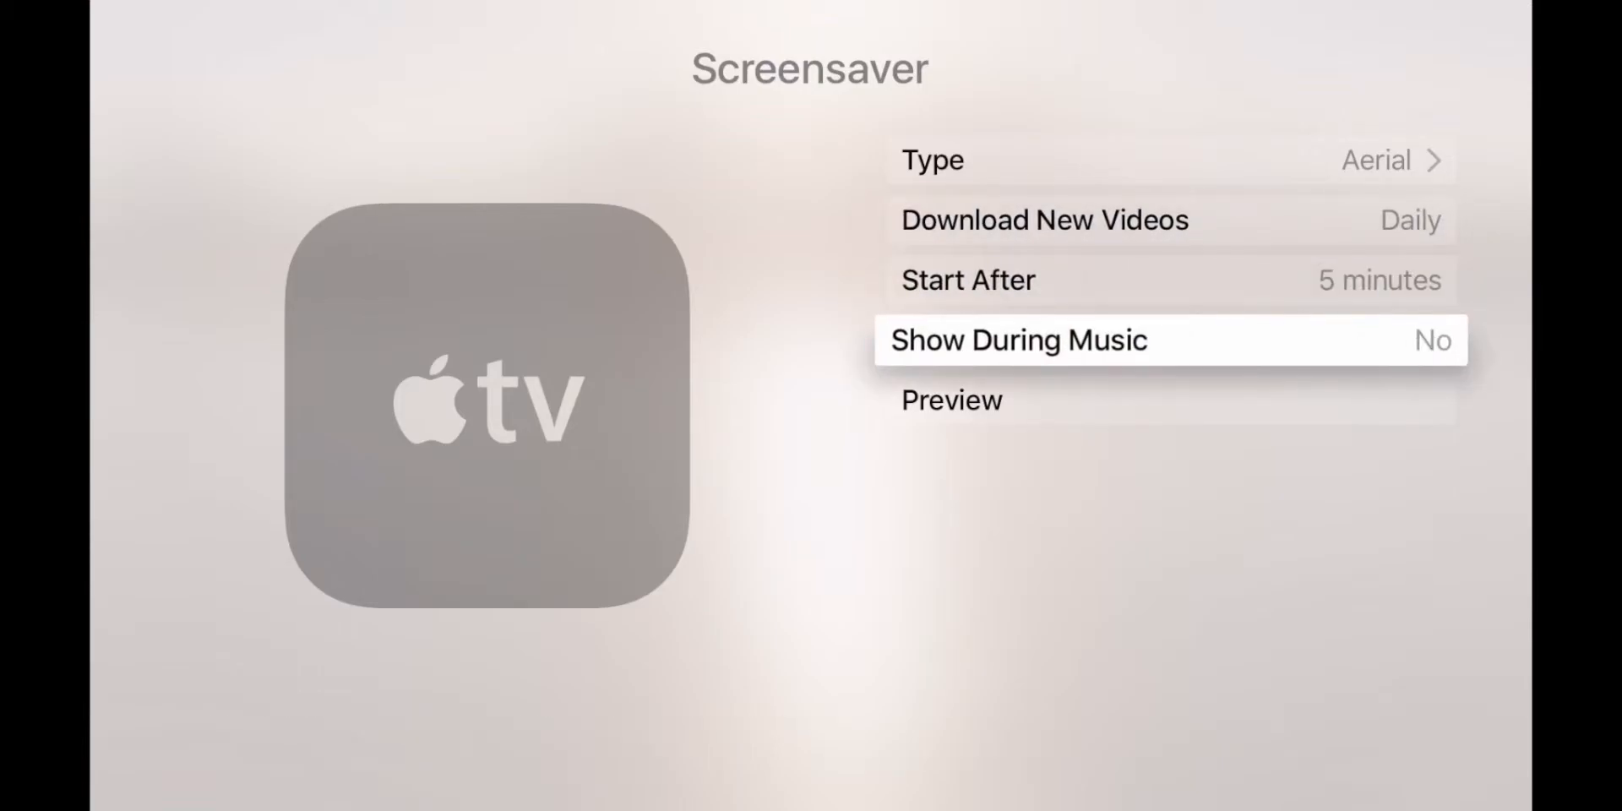
left_click(1169, 341)
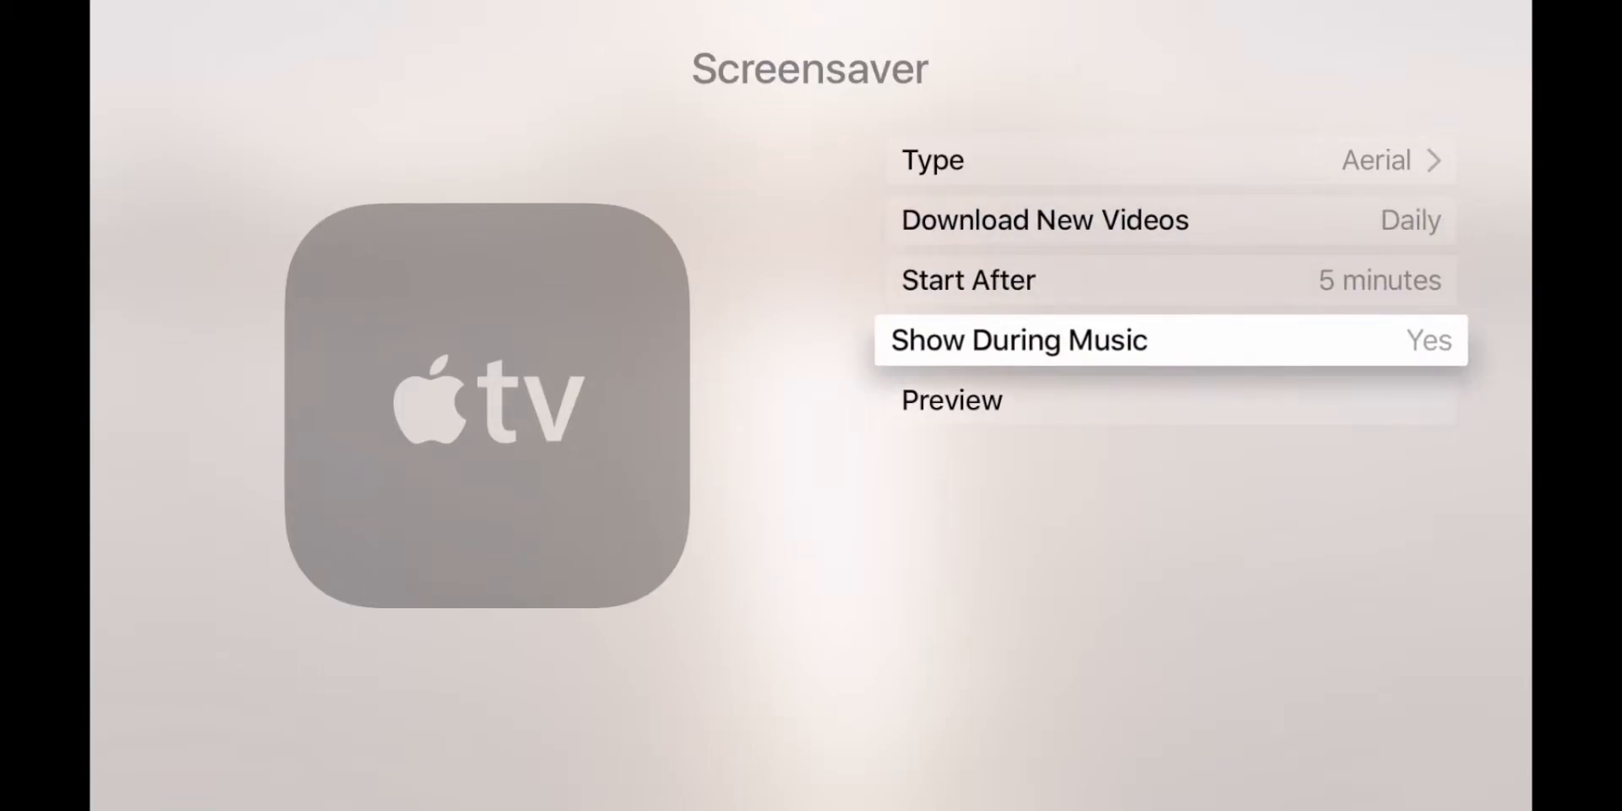
key("up")
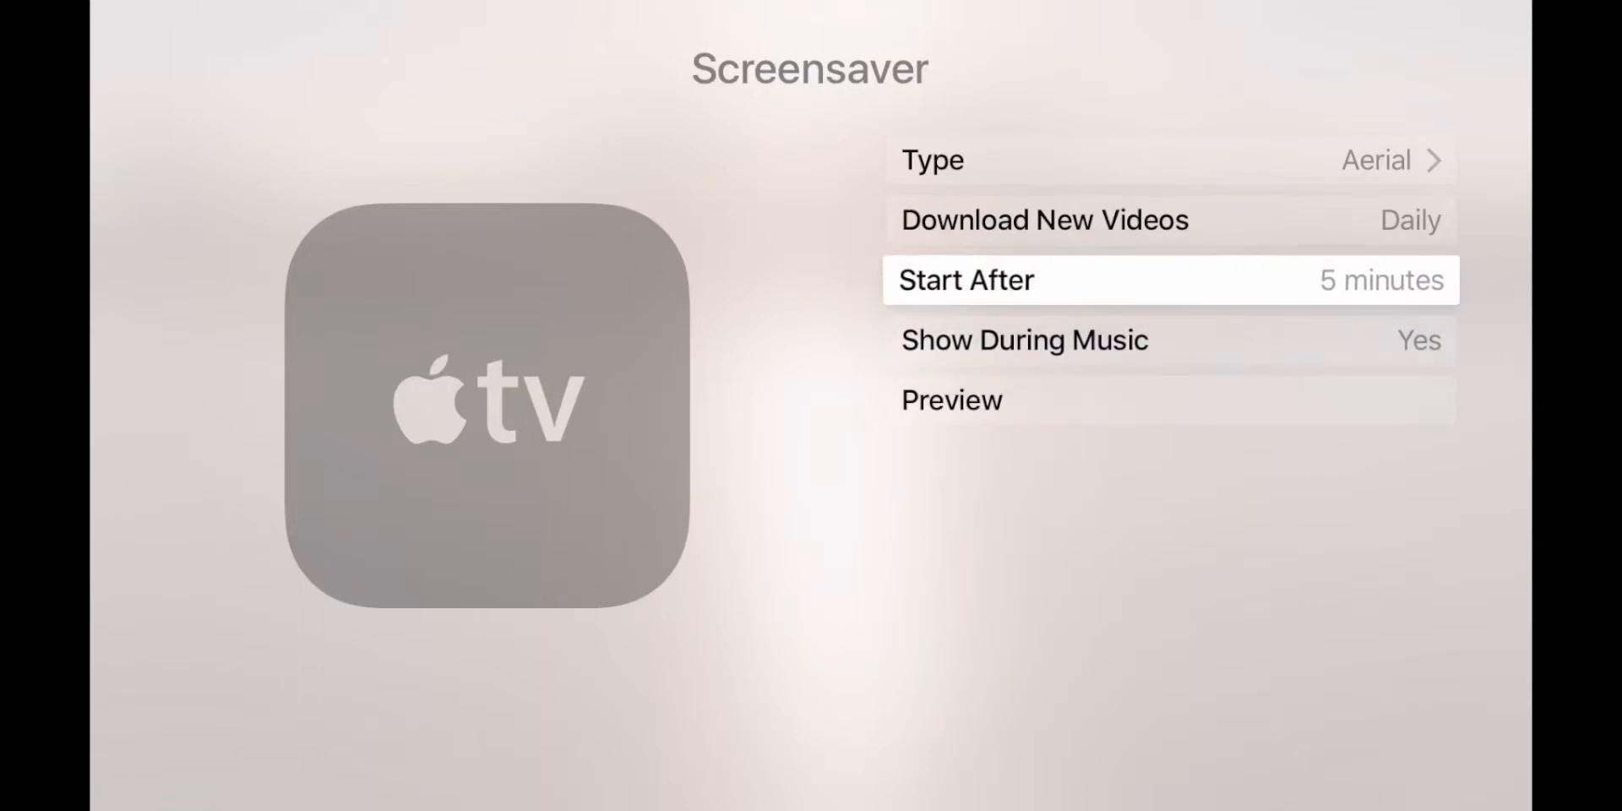
left_click(966, 280)
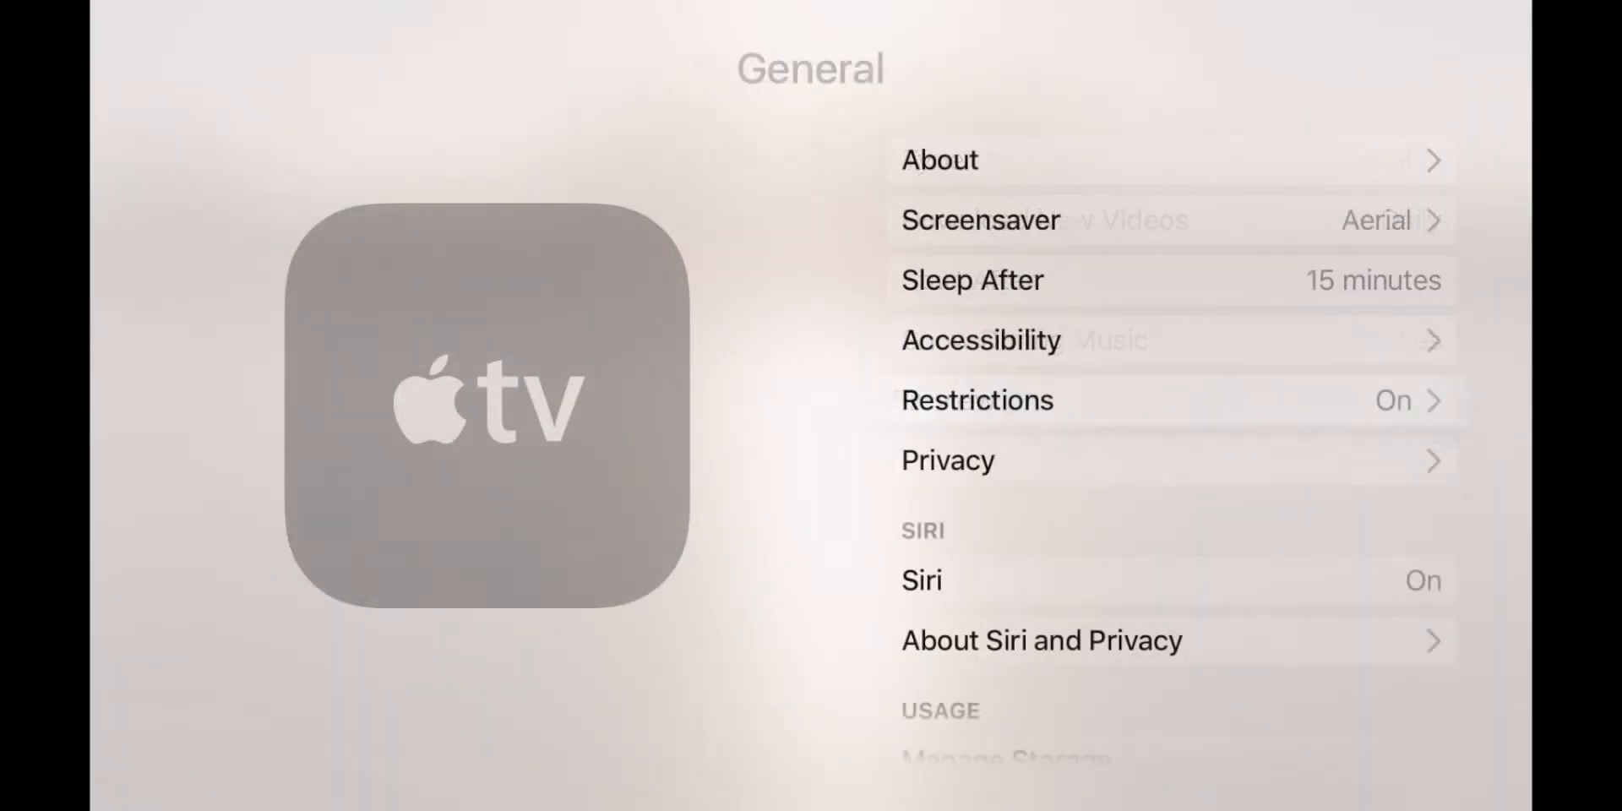
left_click(984, 220)
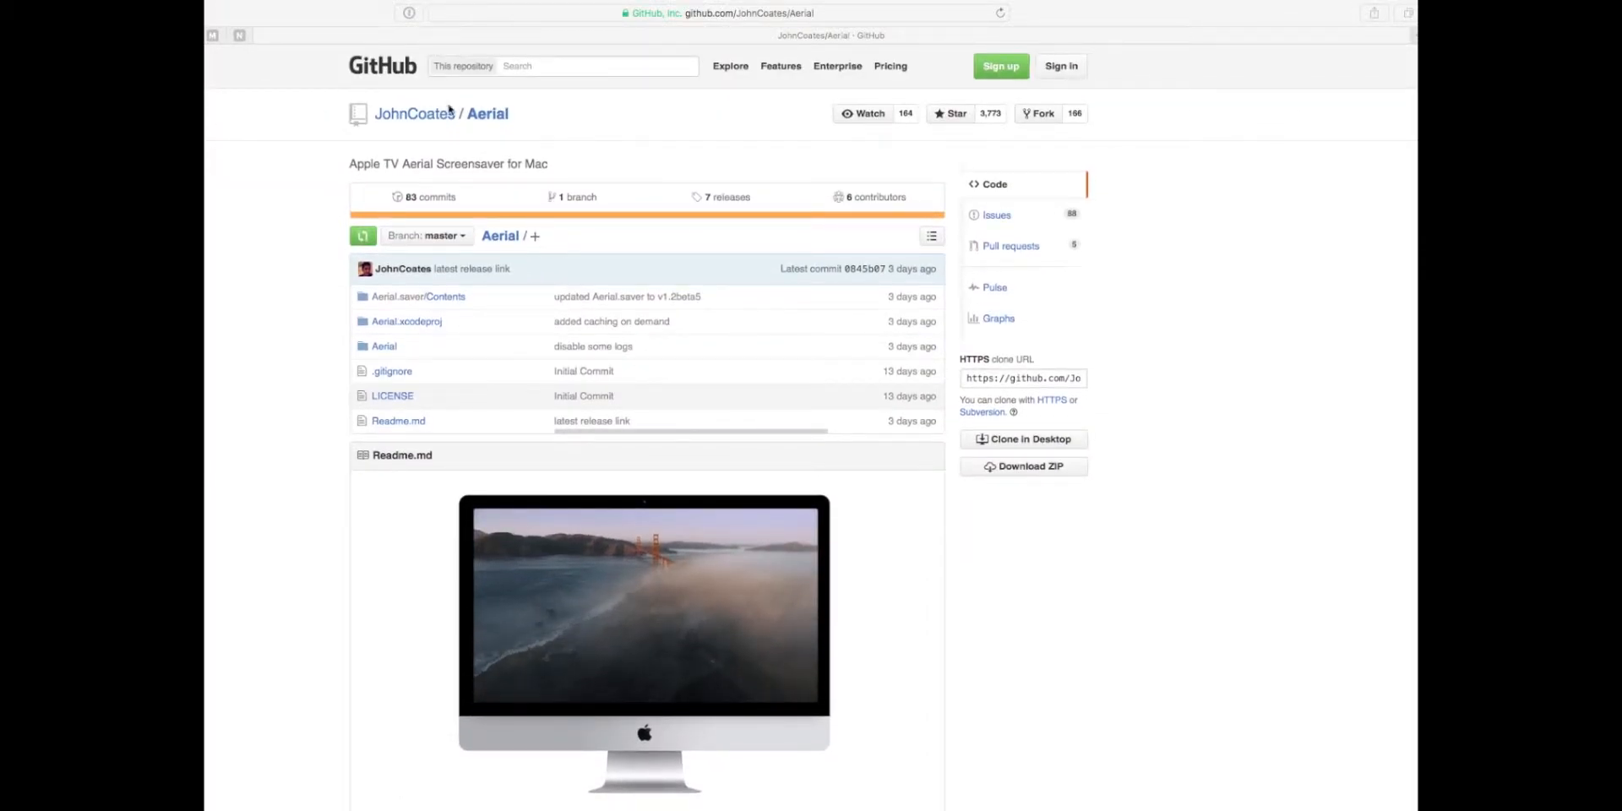
Scroll the Aerial README down to the Installation and screen saver setup sections
scroll("down", 3)
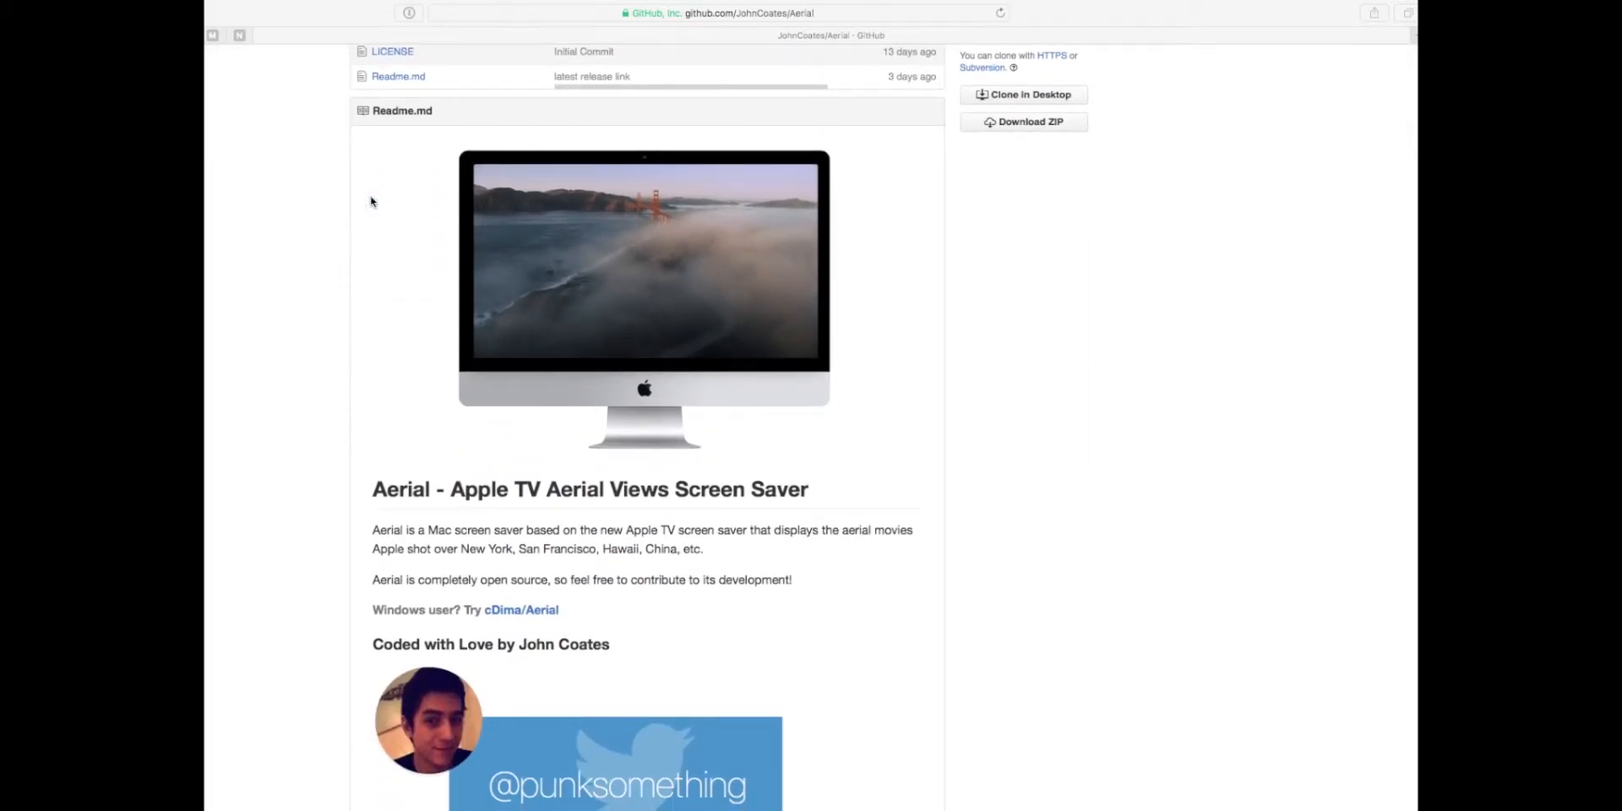
scroll("down", 3)
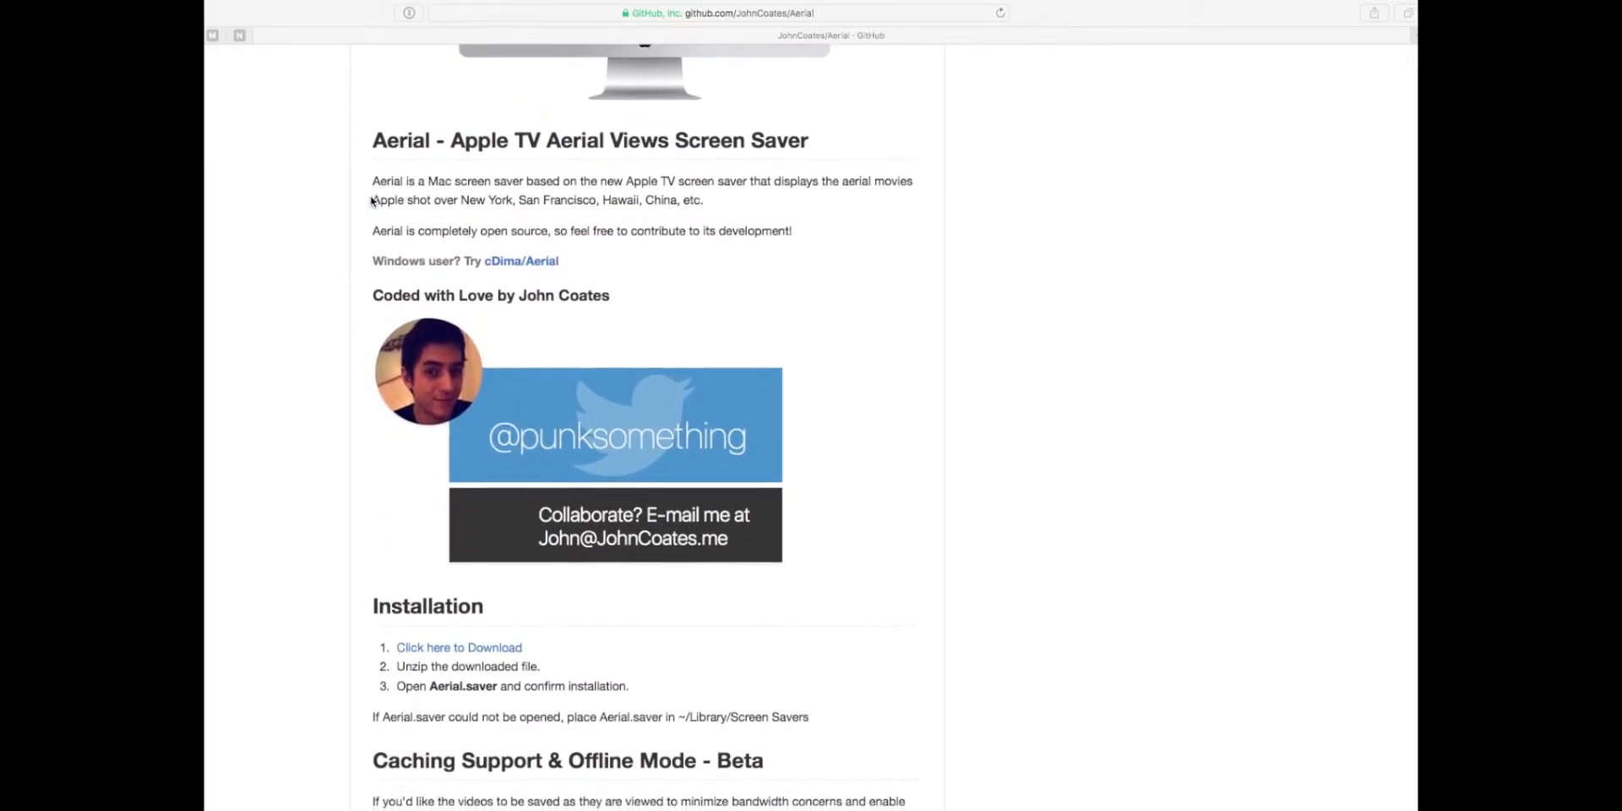
scroll("down", 3)
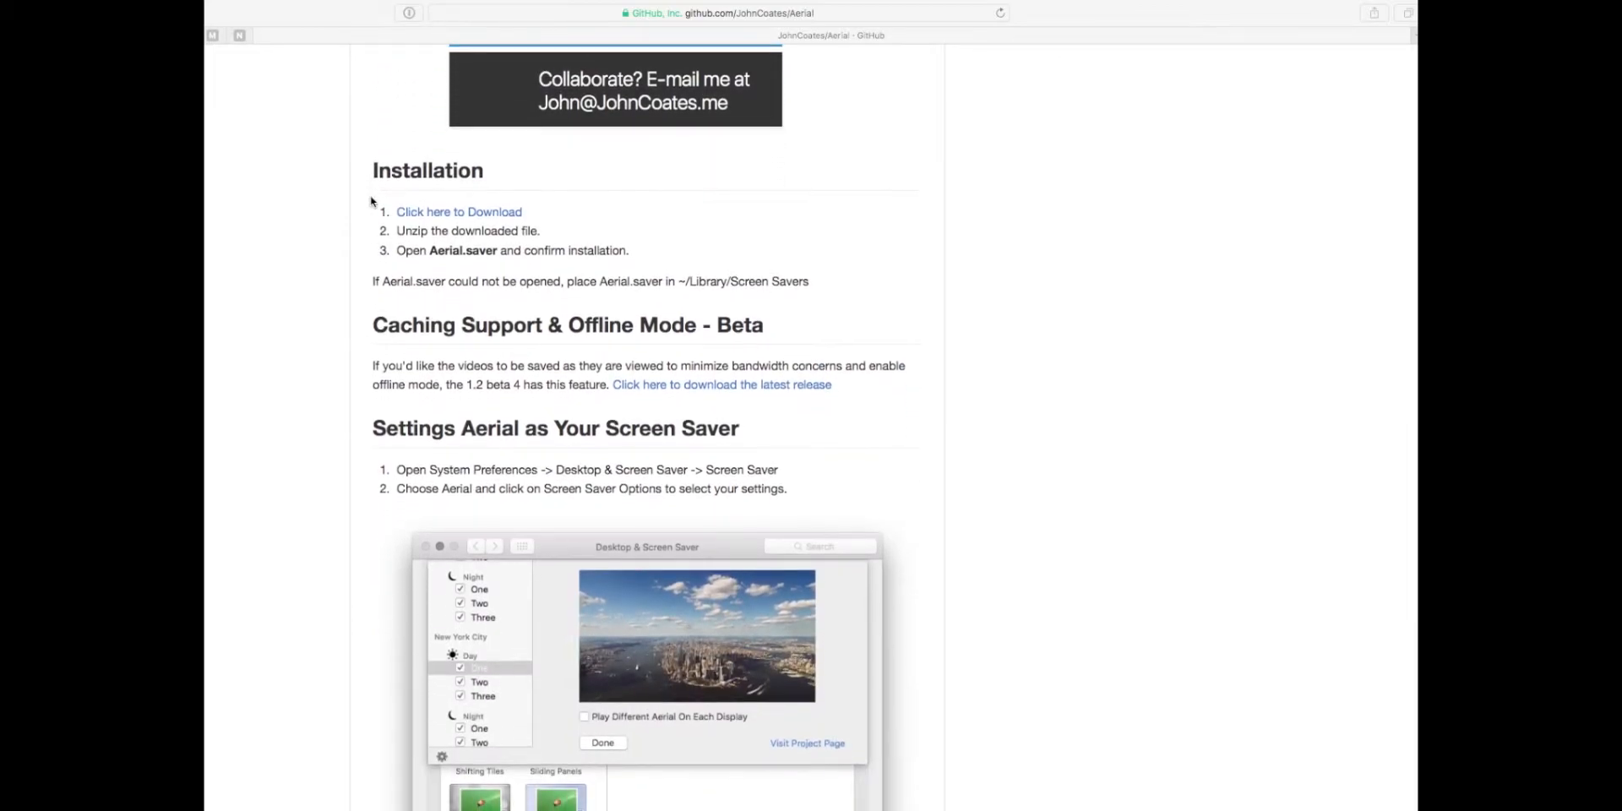
scroll("down", 3)
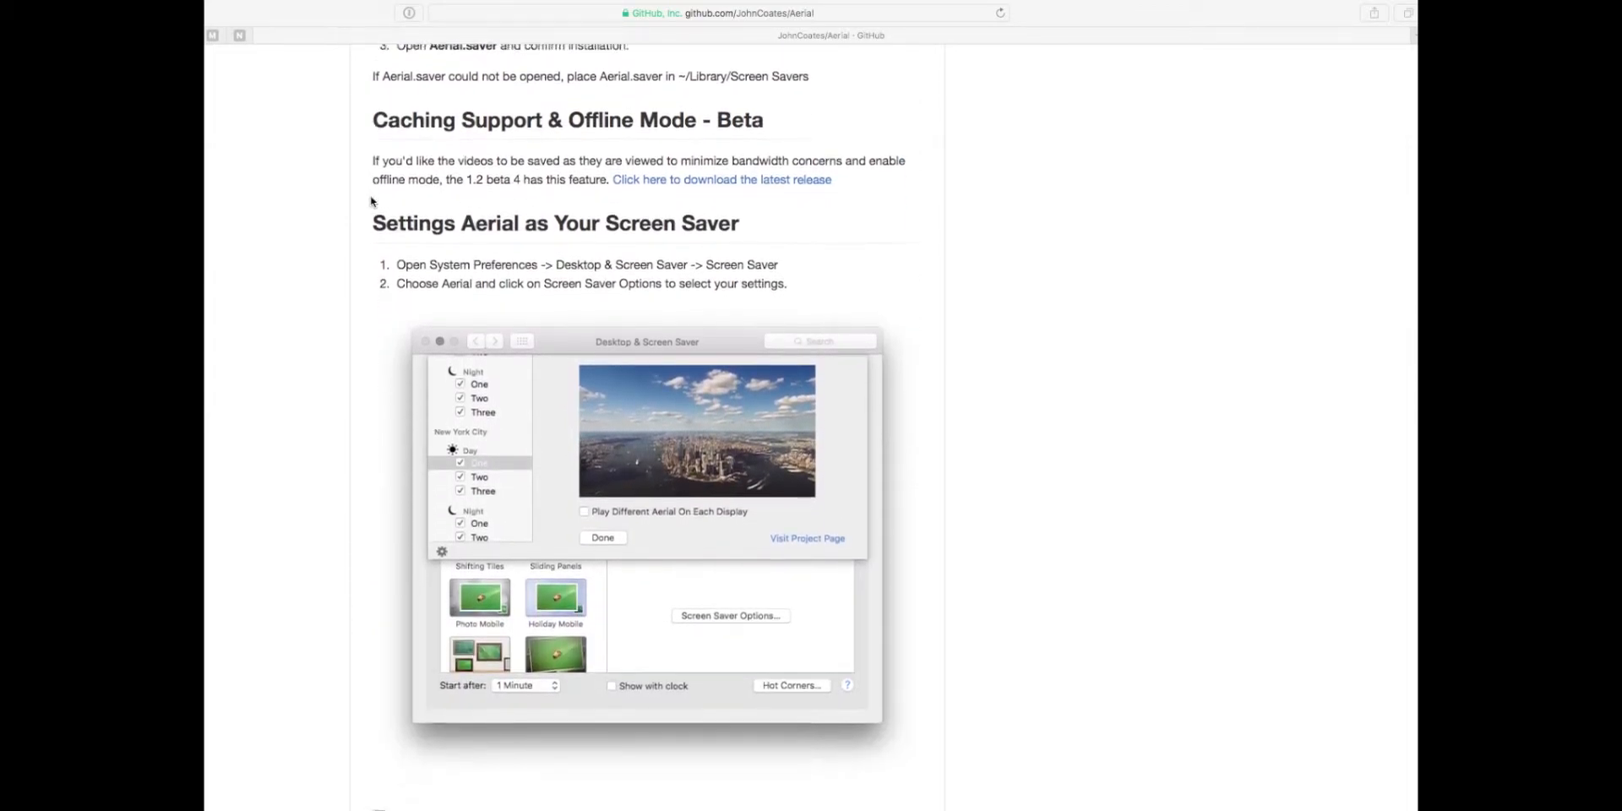
scroll("down", 3)
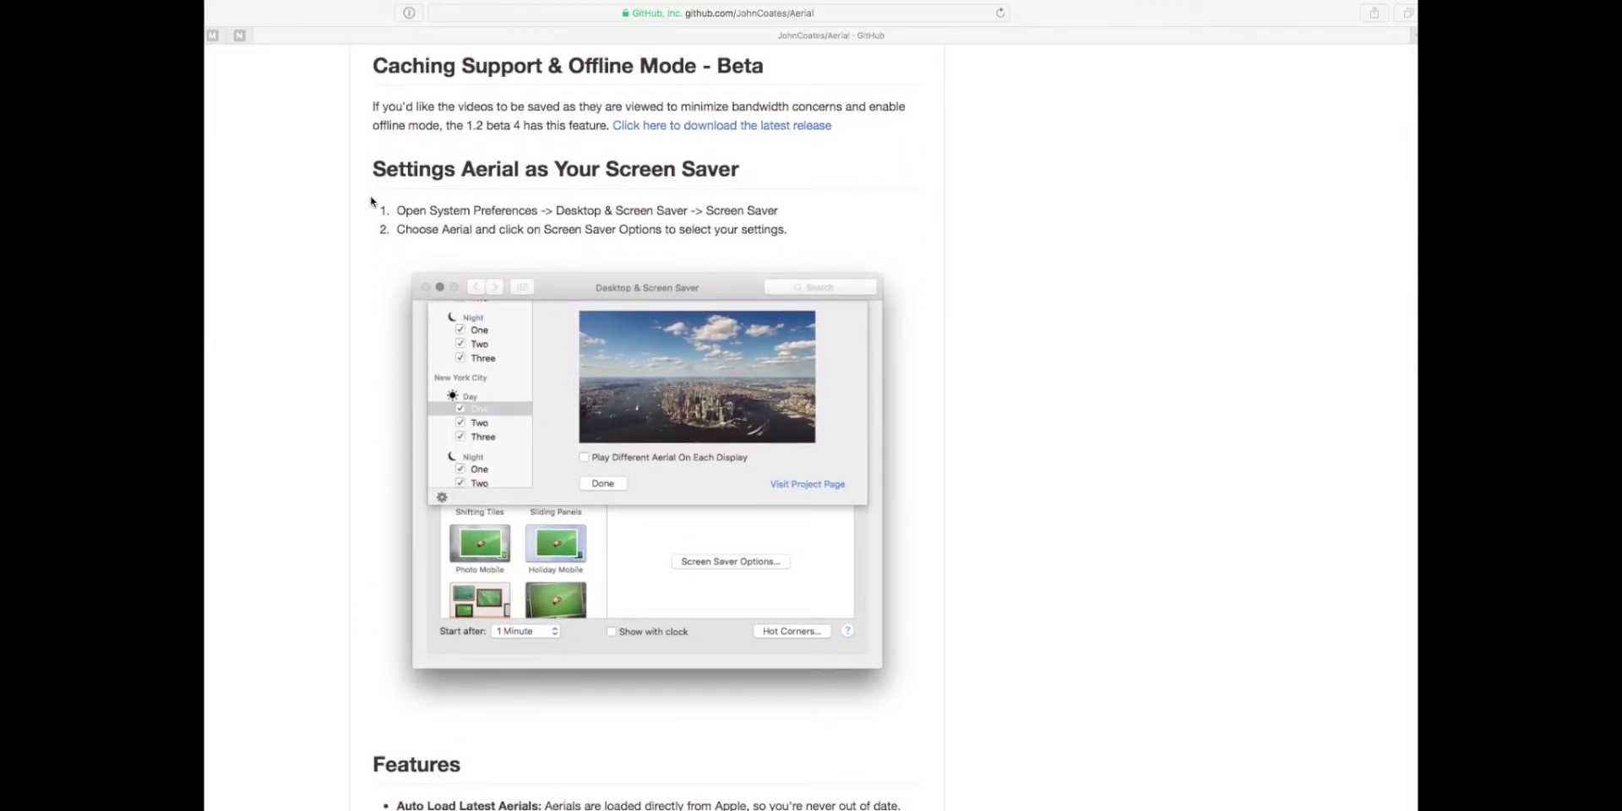
scroll("down", 3)
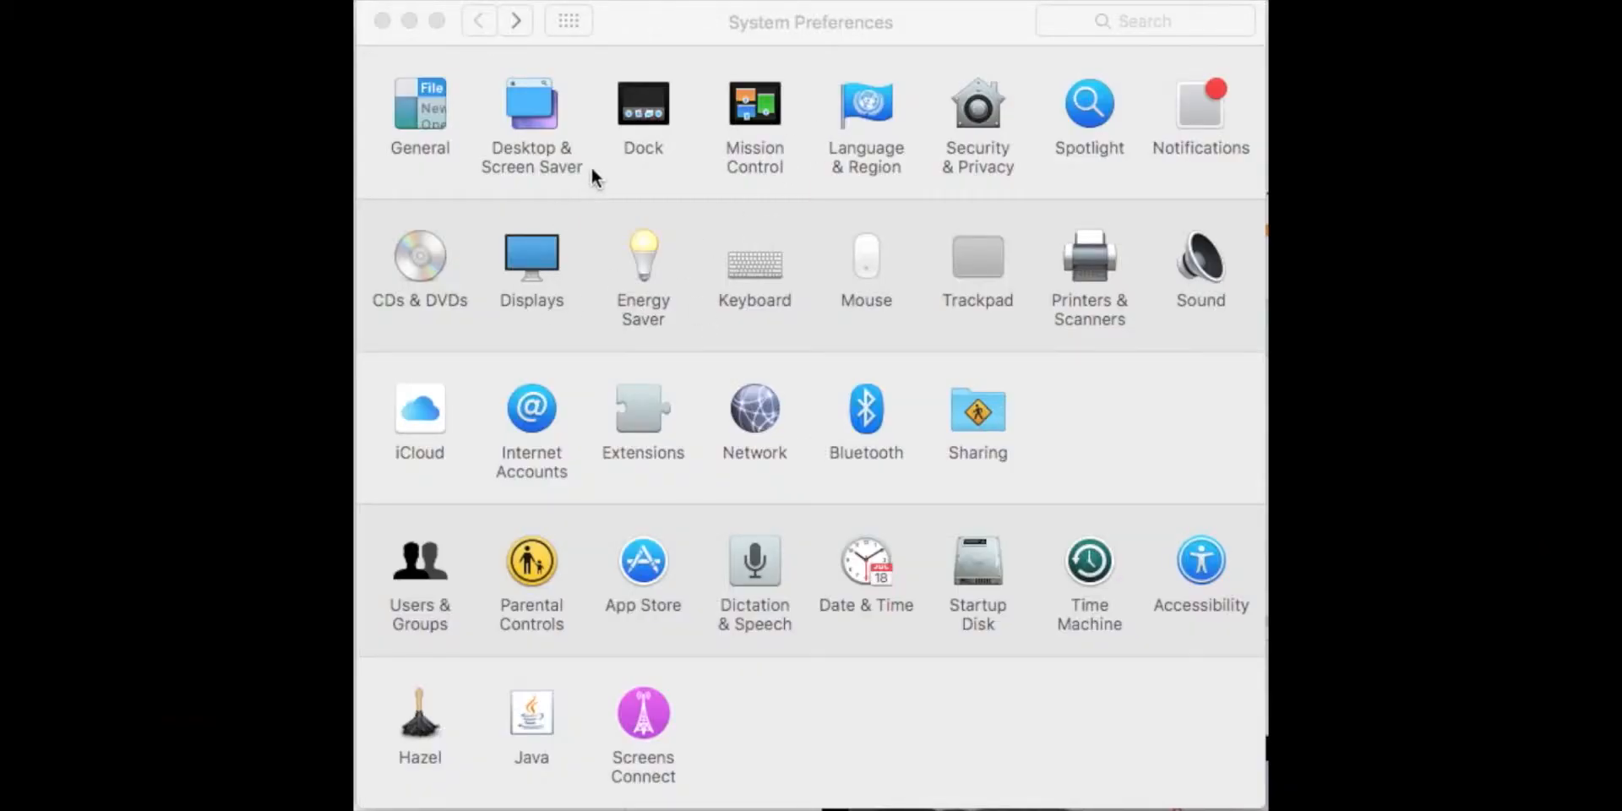
Choose Aerial on the Screen Saver tab of Desktop & Screen Saver and bring up its options
left_click(531, 104)
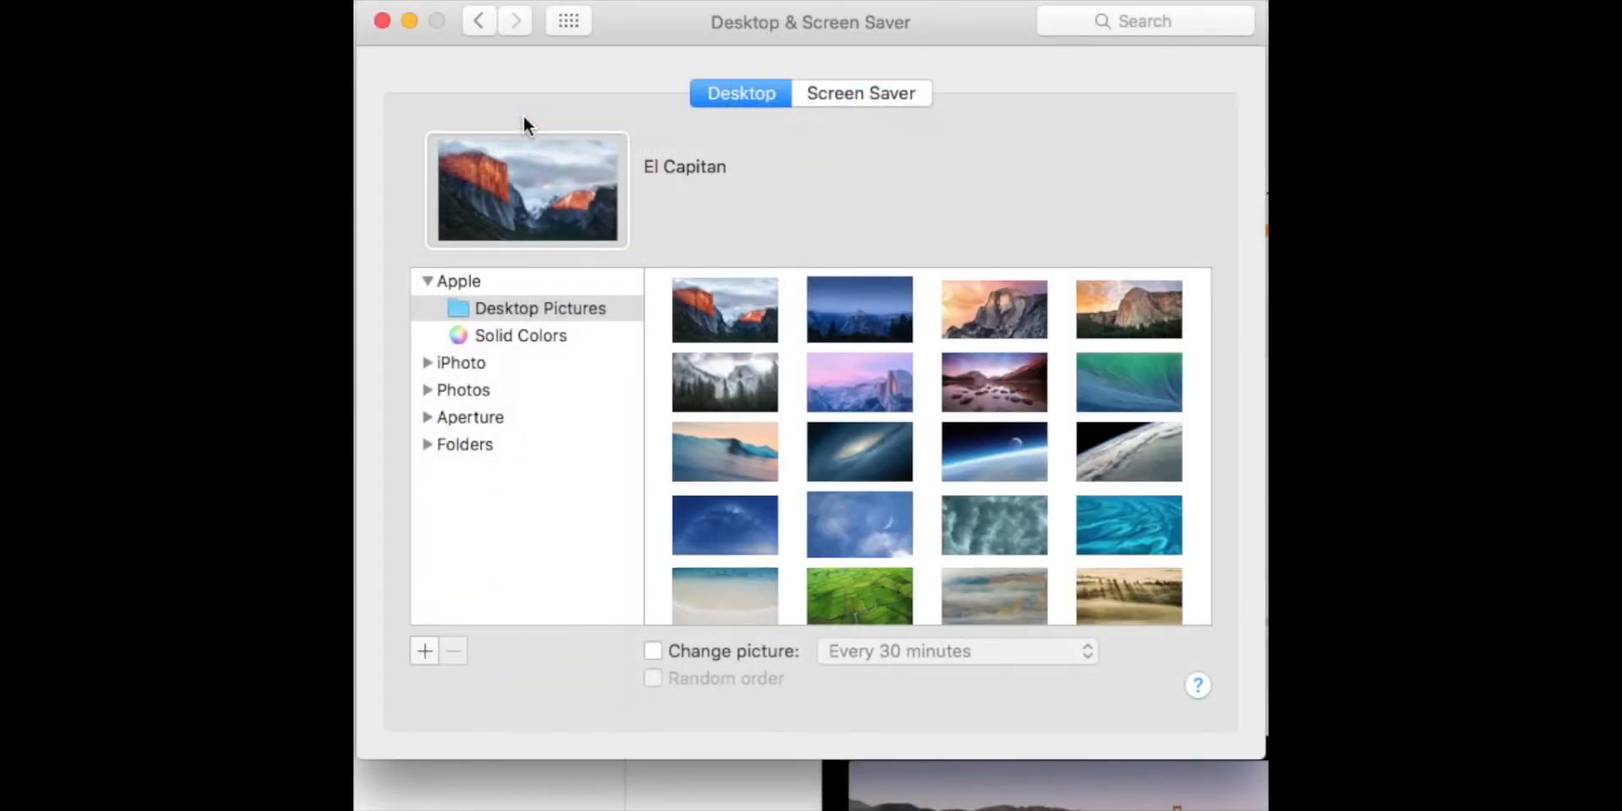
left_click(860, 93)
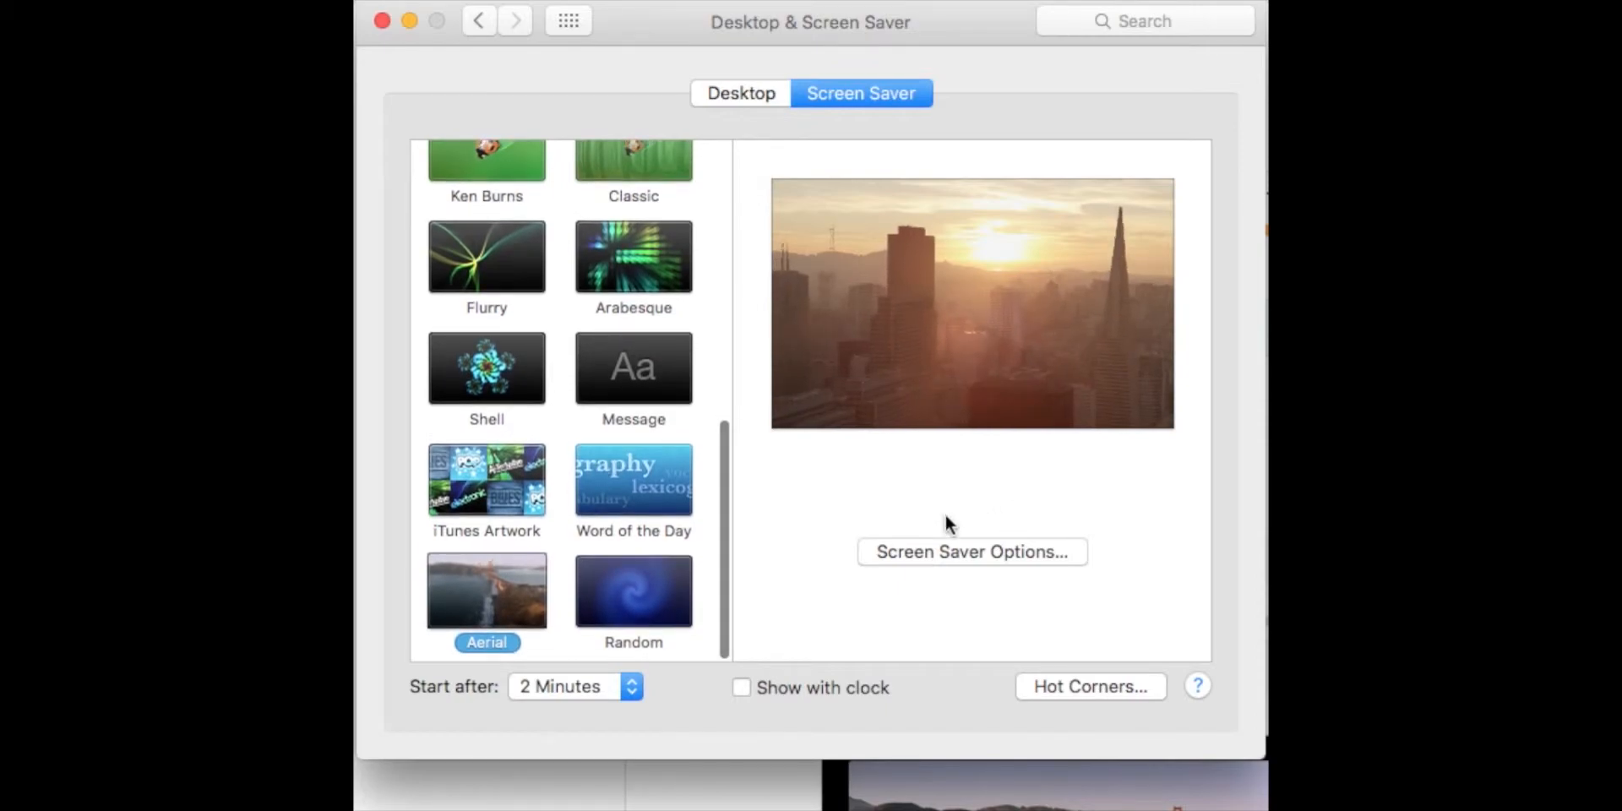
left_click(971, 551)
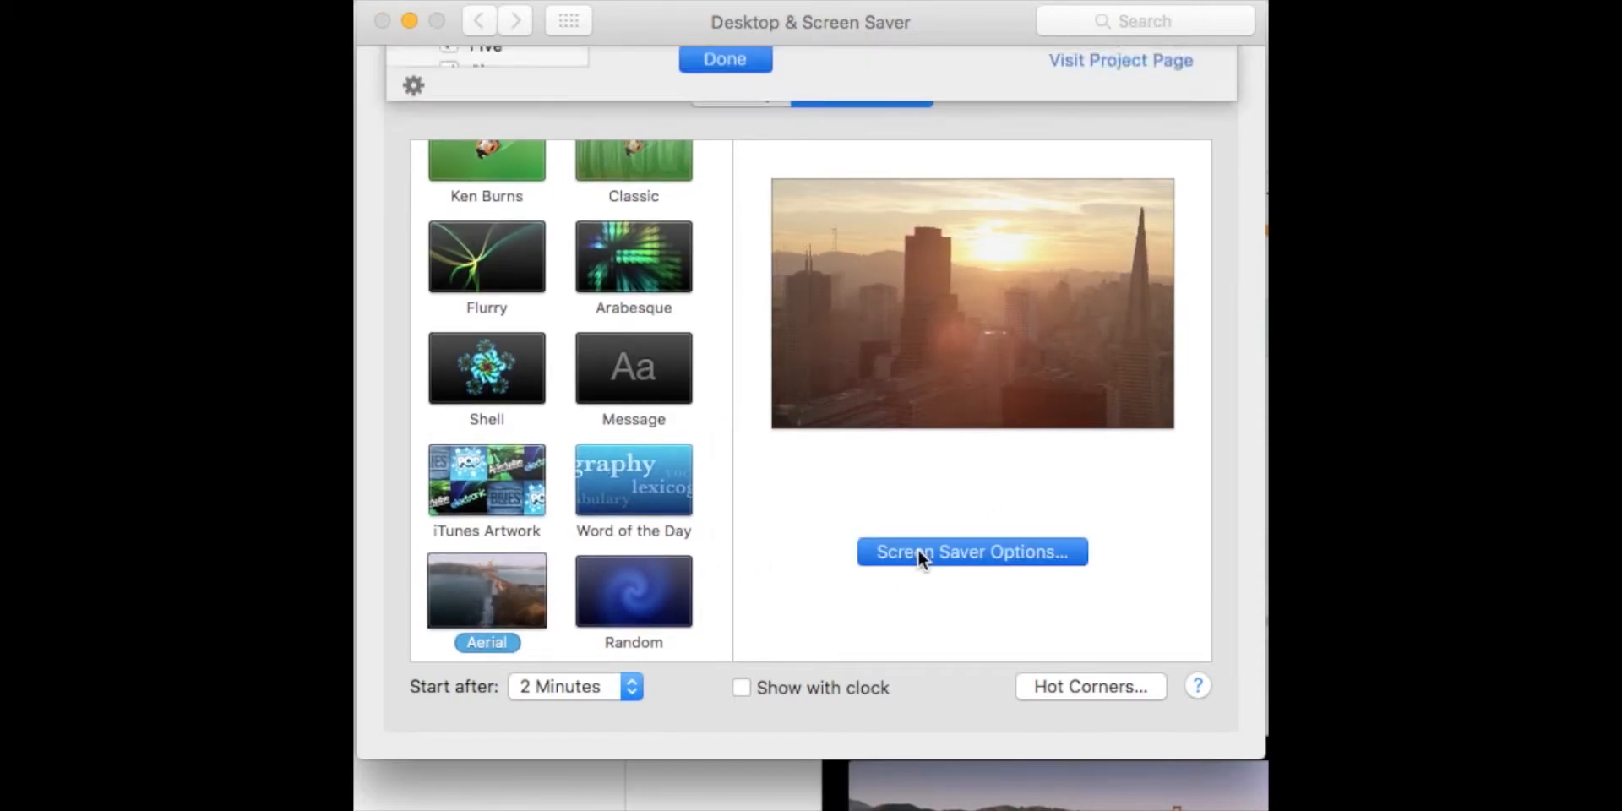
Review the Aerial city video checklist, leave every day and night video checked, and confirm with Done
left_click(973, 551)
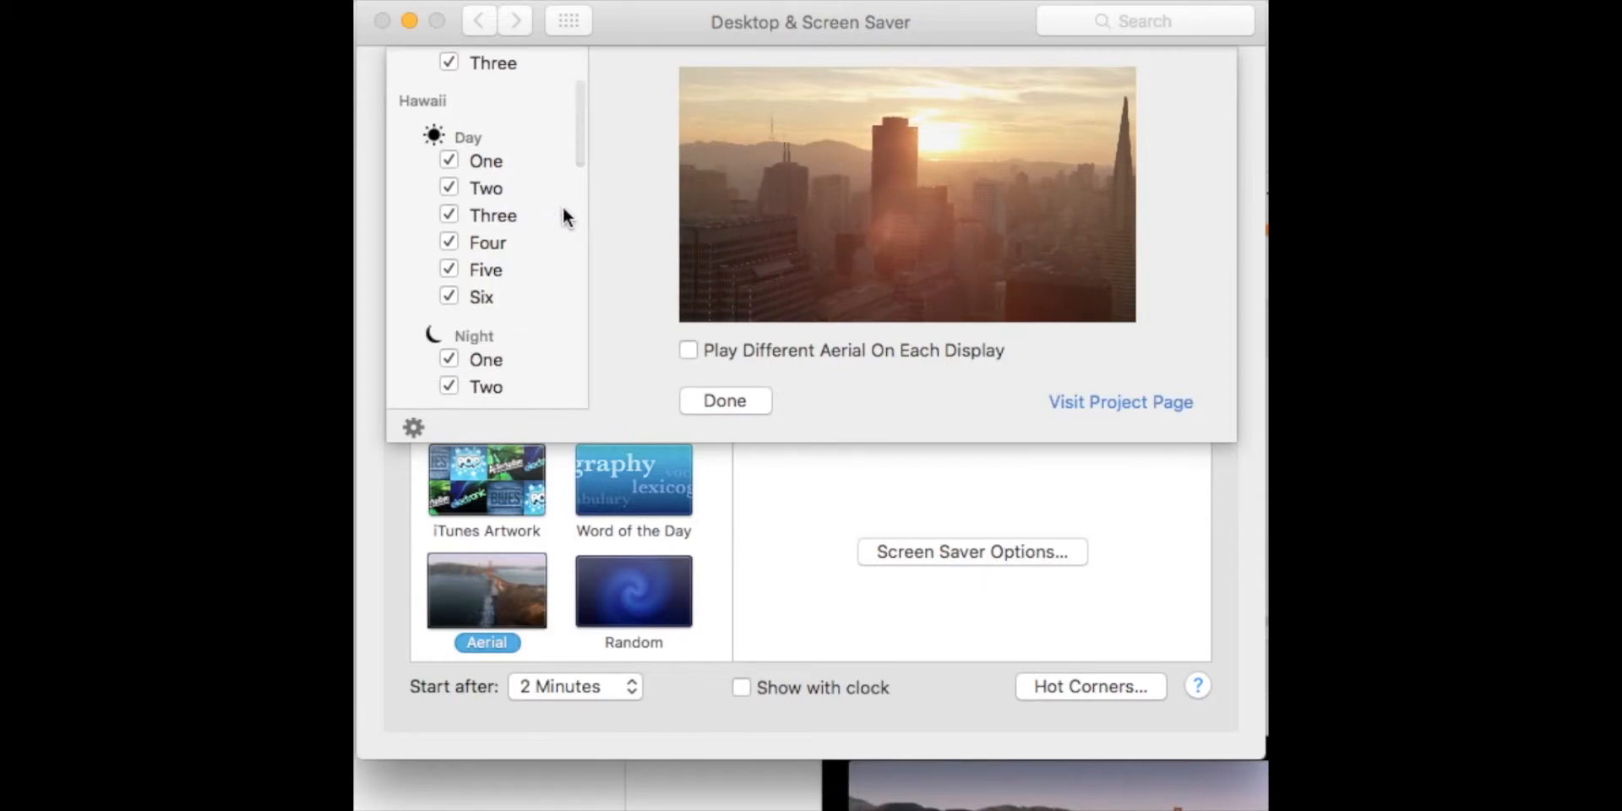
scroll("down", 3)
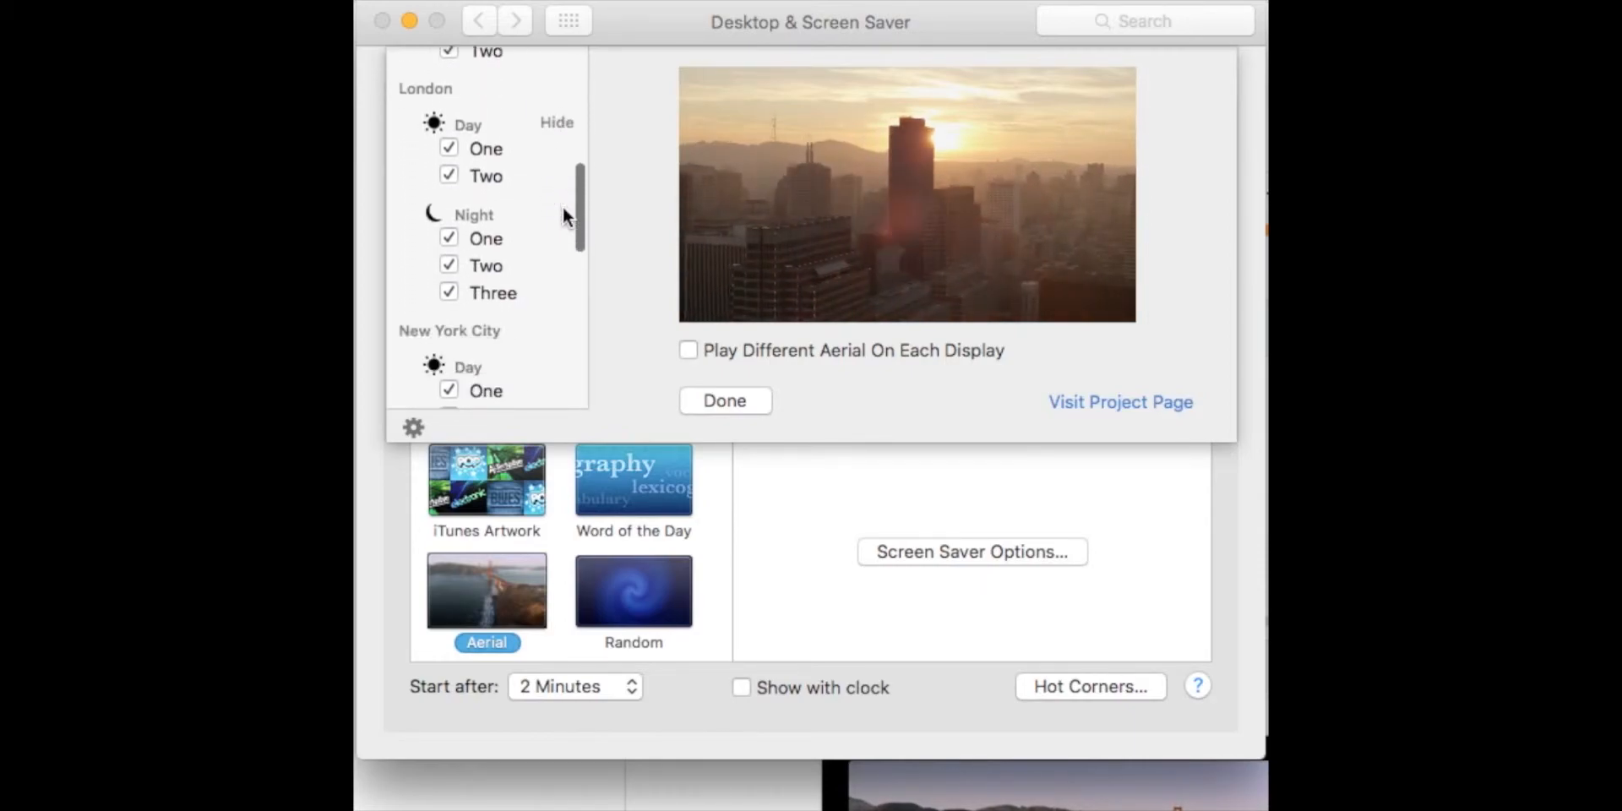
scroll("down", 3)
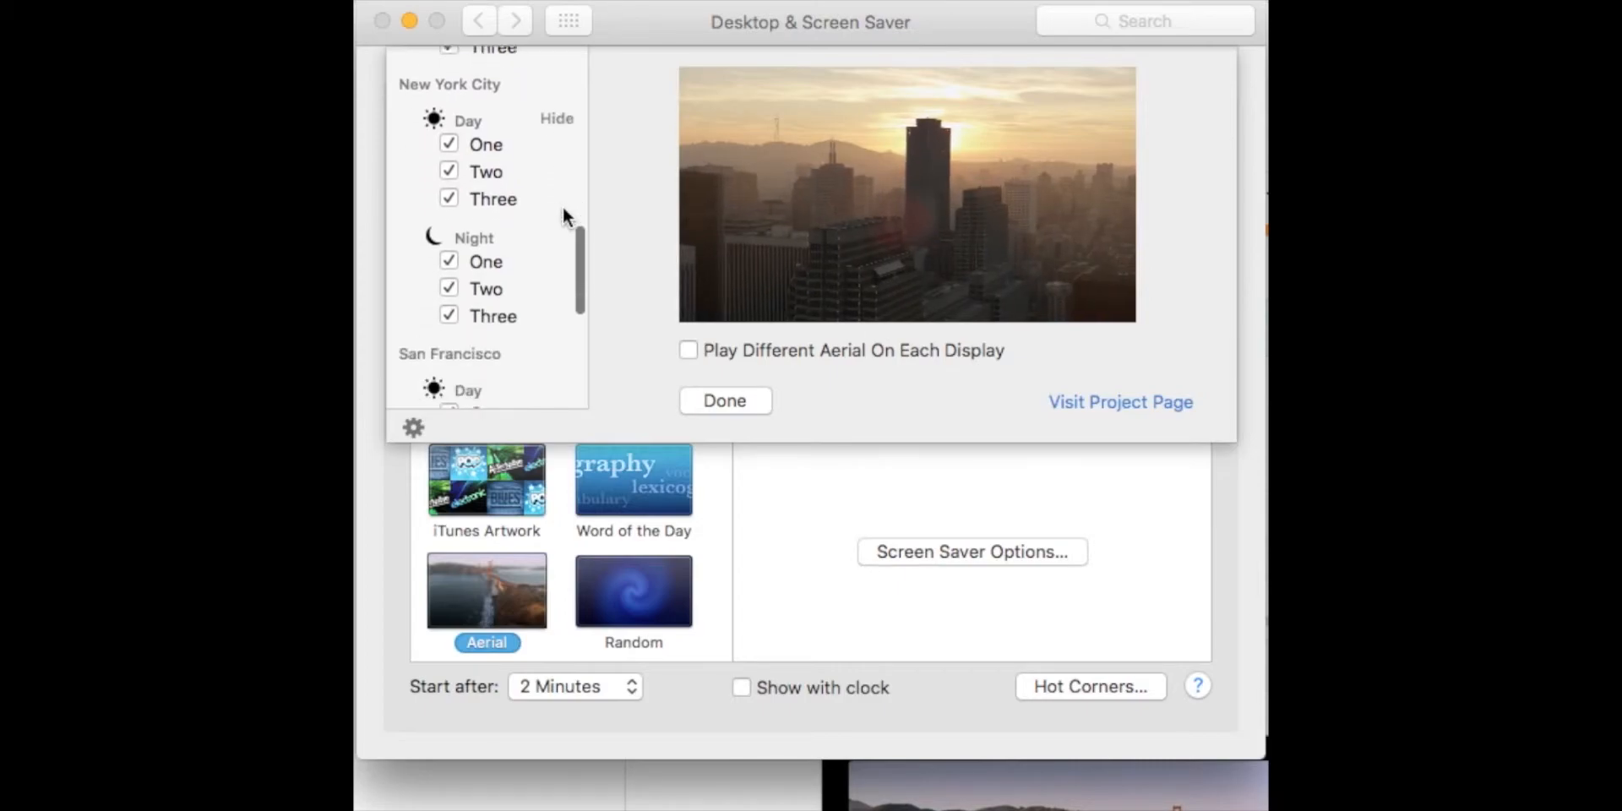
scroll("down", 3)
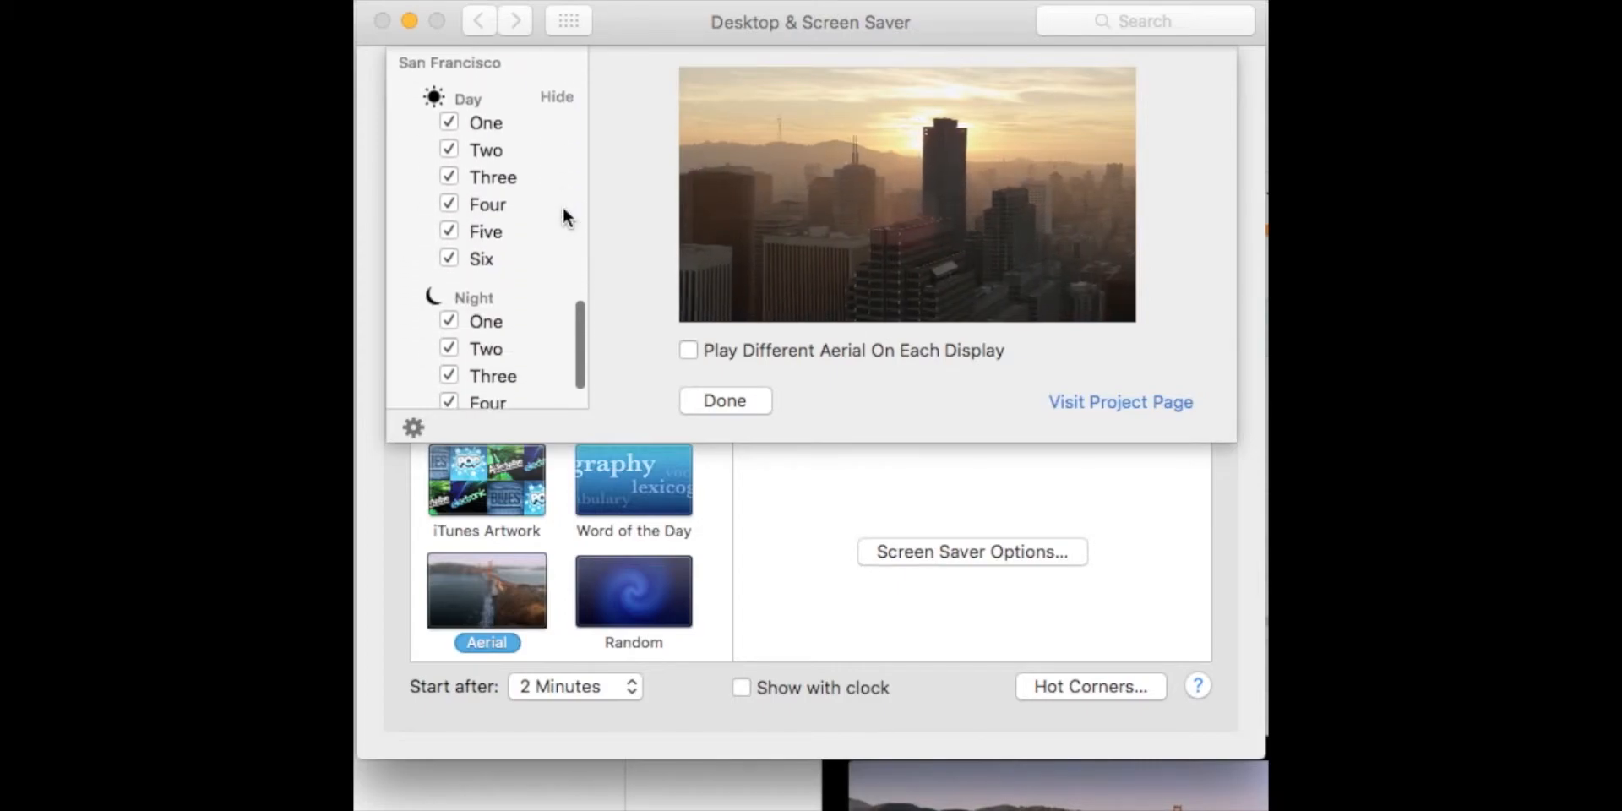
scroll("down", 3)
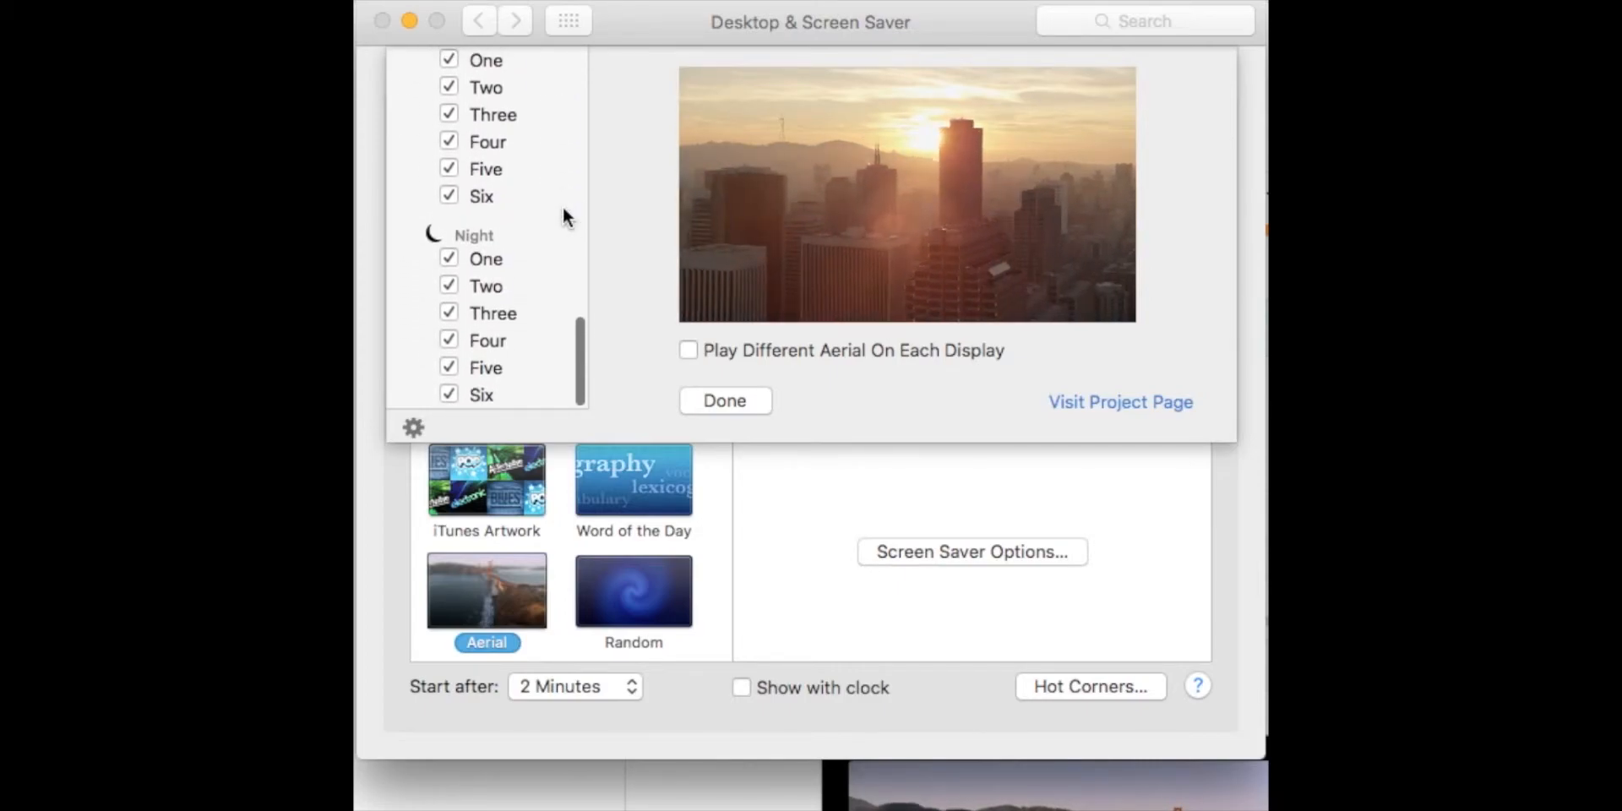
scroll("down", 3)
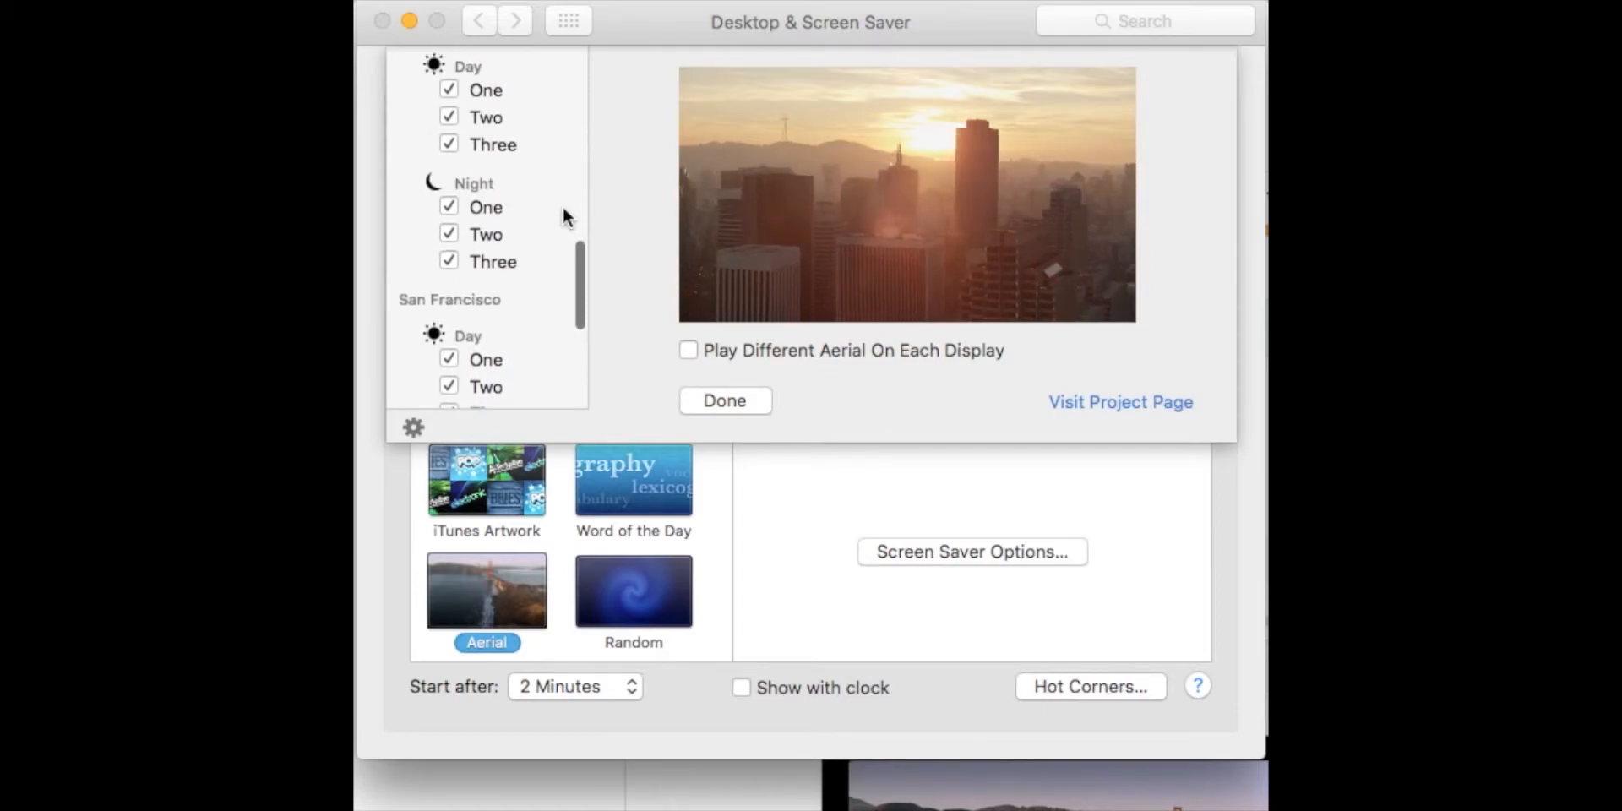
scroll("down", 3)
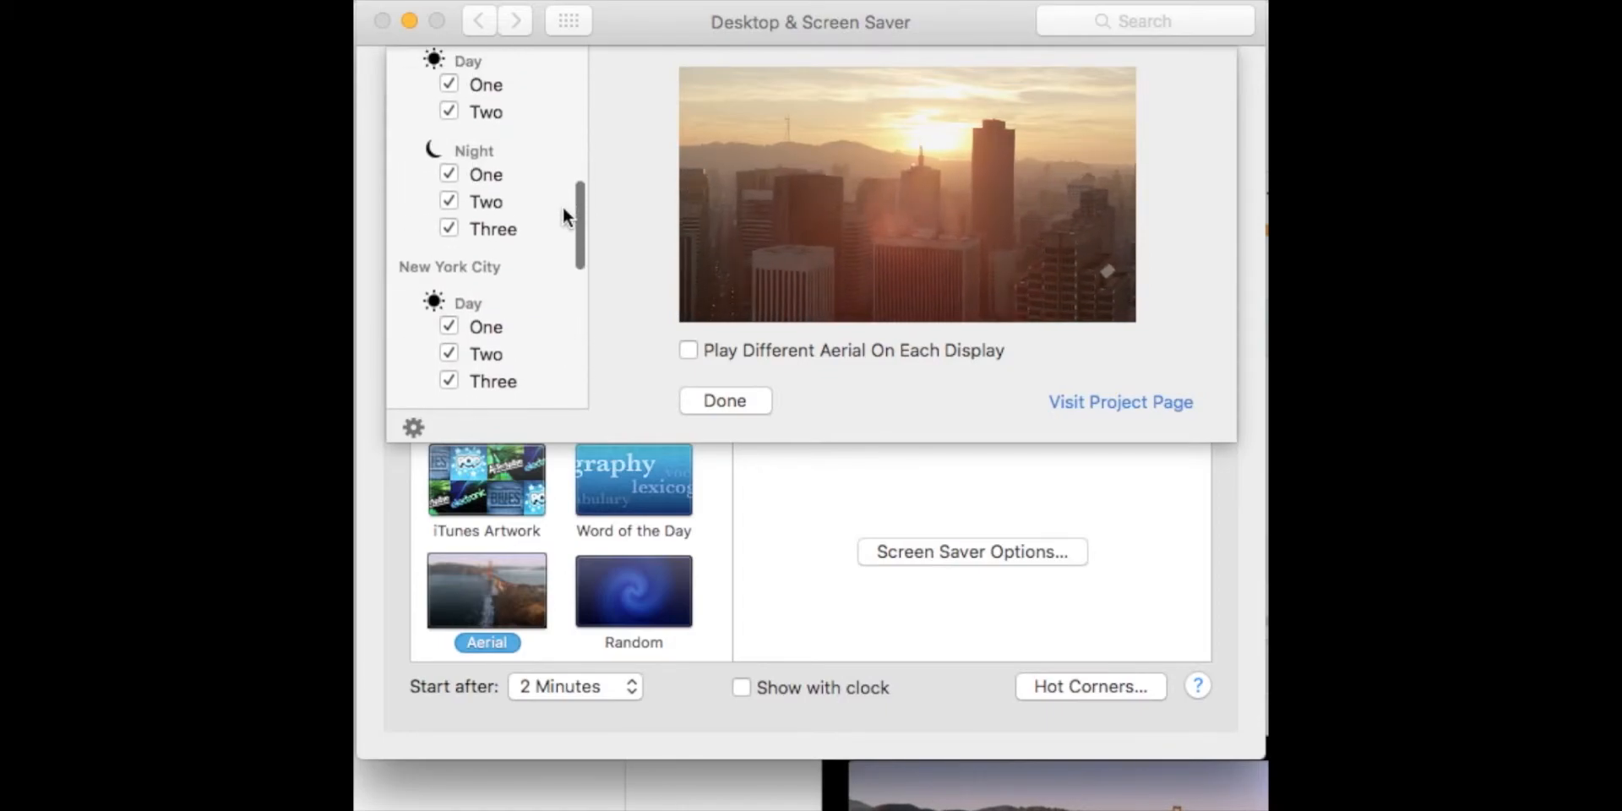
scroll("down", 3)
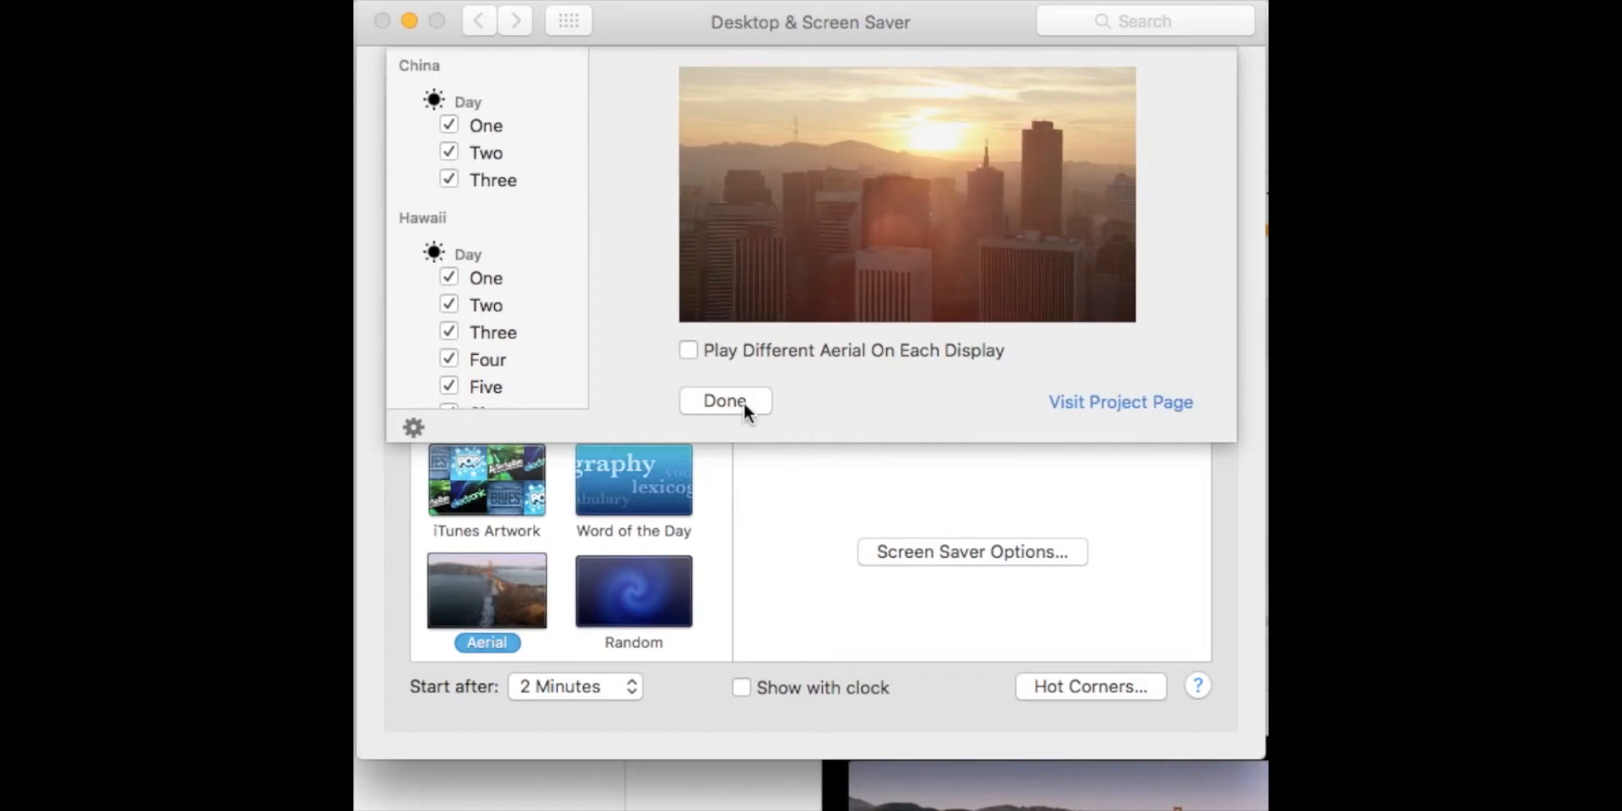
left_click(725, 400)
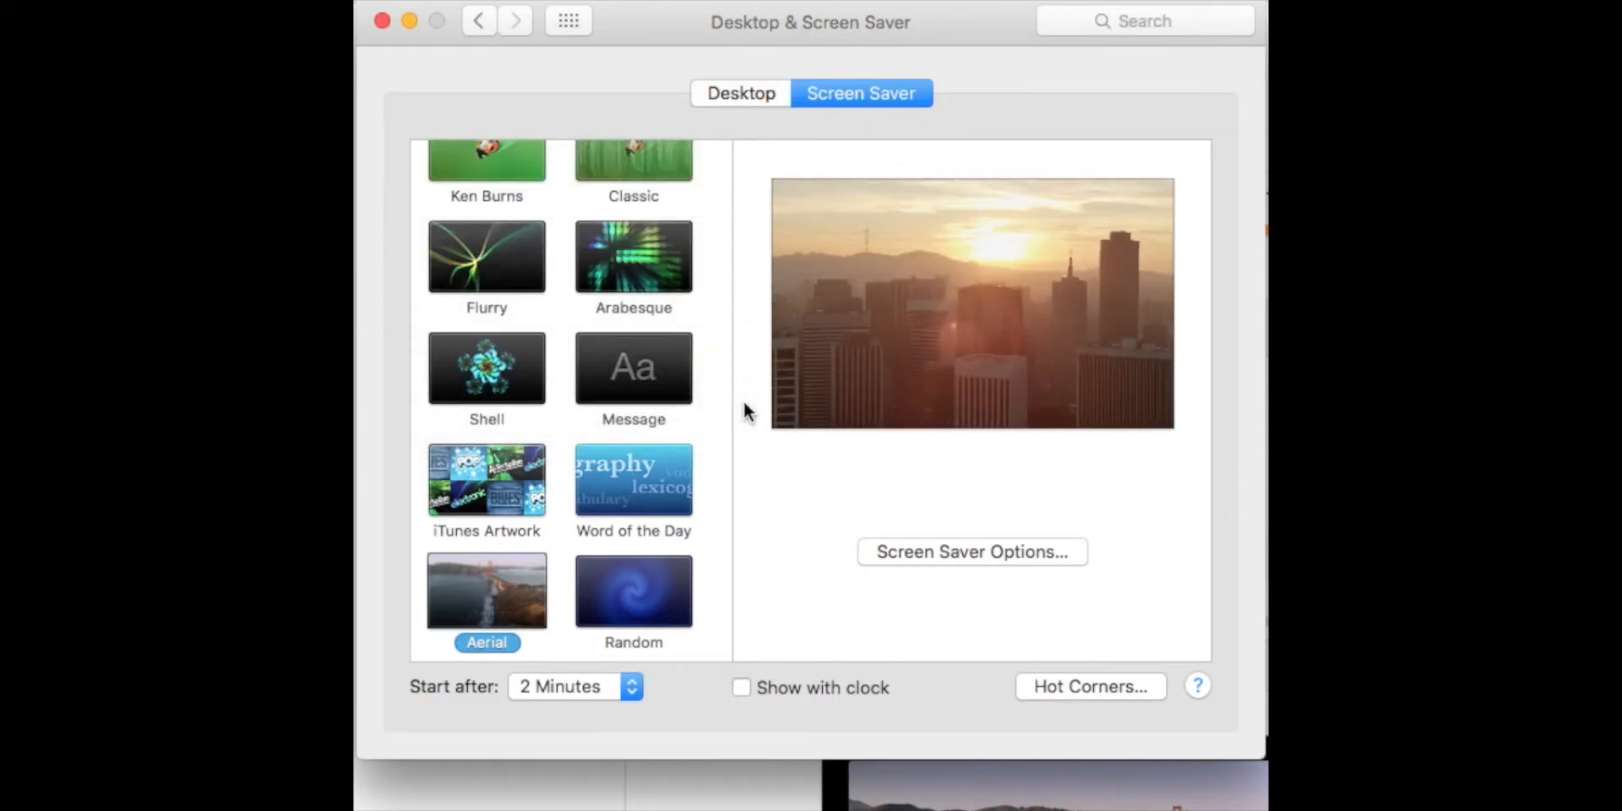